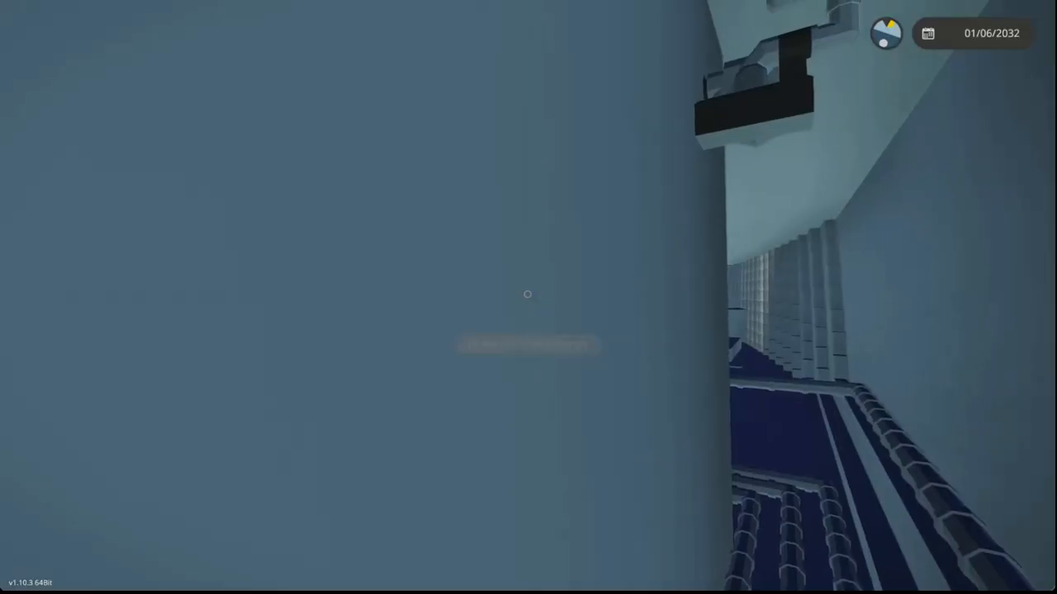
mouse_move(527, 295)
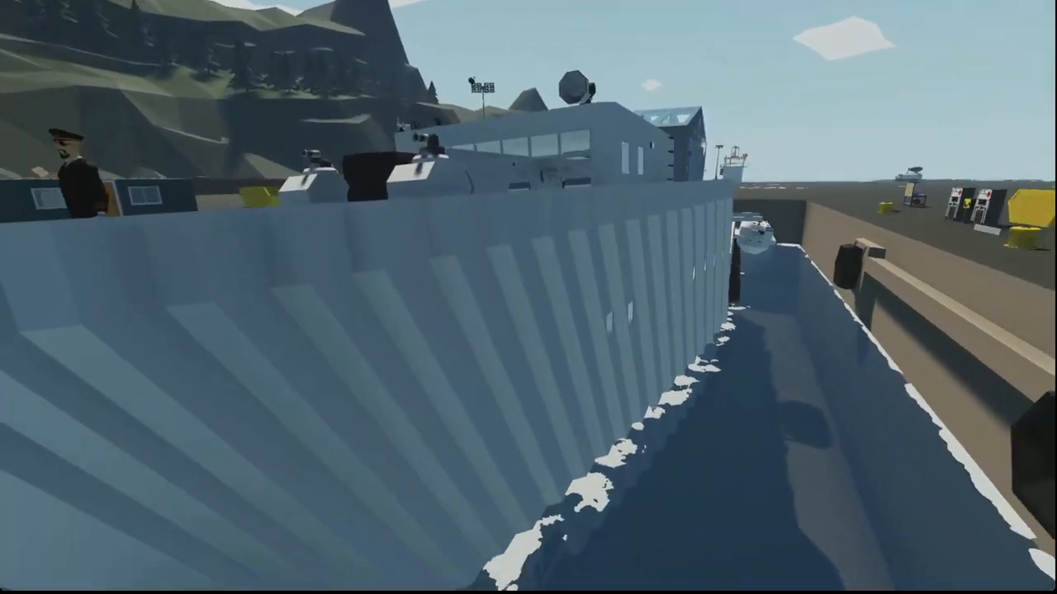
mouse_move(528, 297)
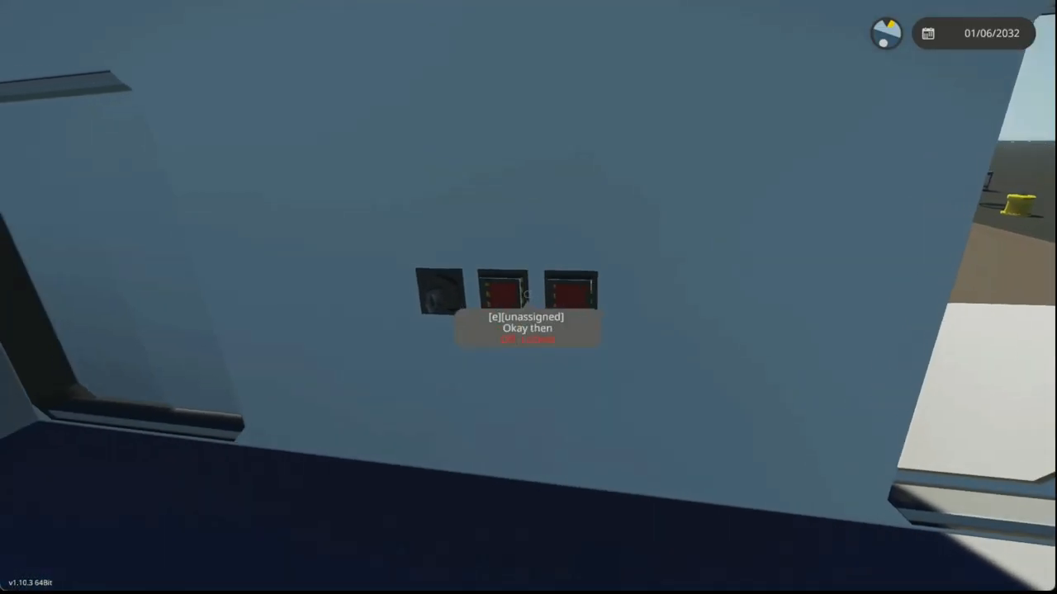
Scroll the component list to find the T-shaped pipe piece ('tpie').
scroll("down", 3)
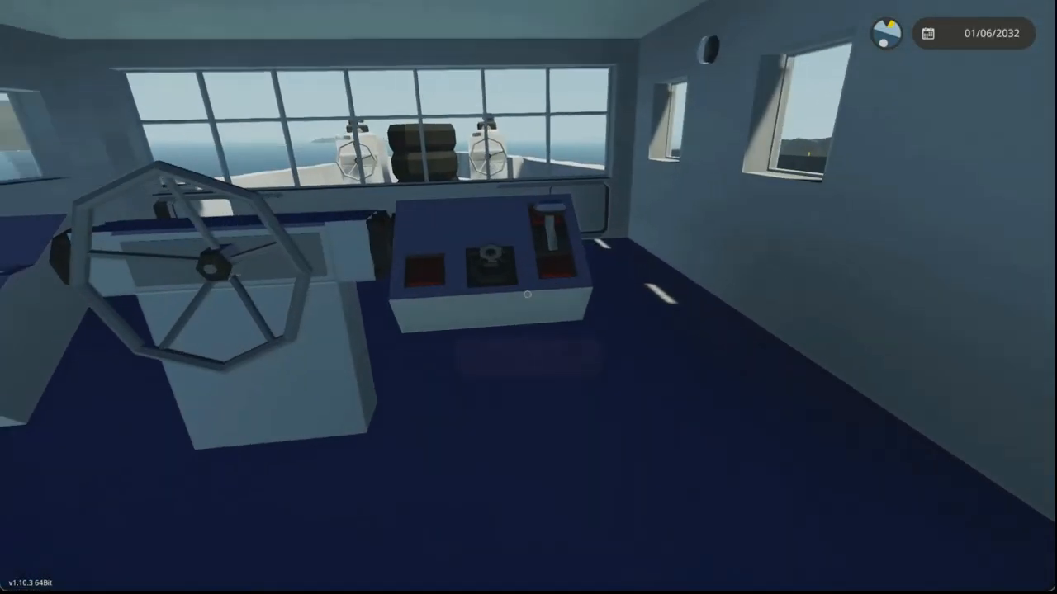
mouse_move(528, 297)
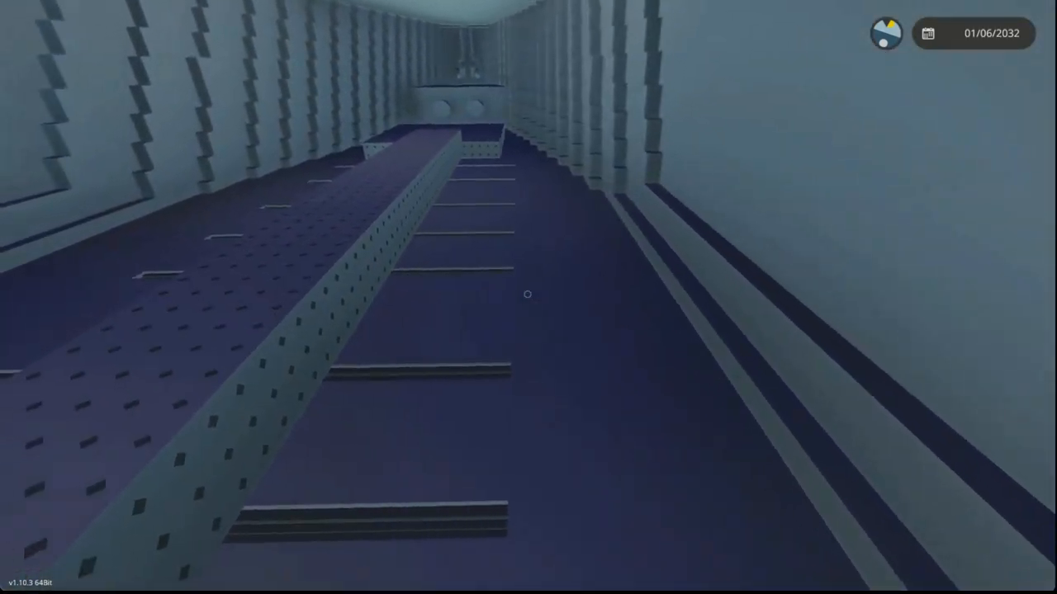
mouse_move(528, 294)
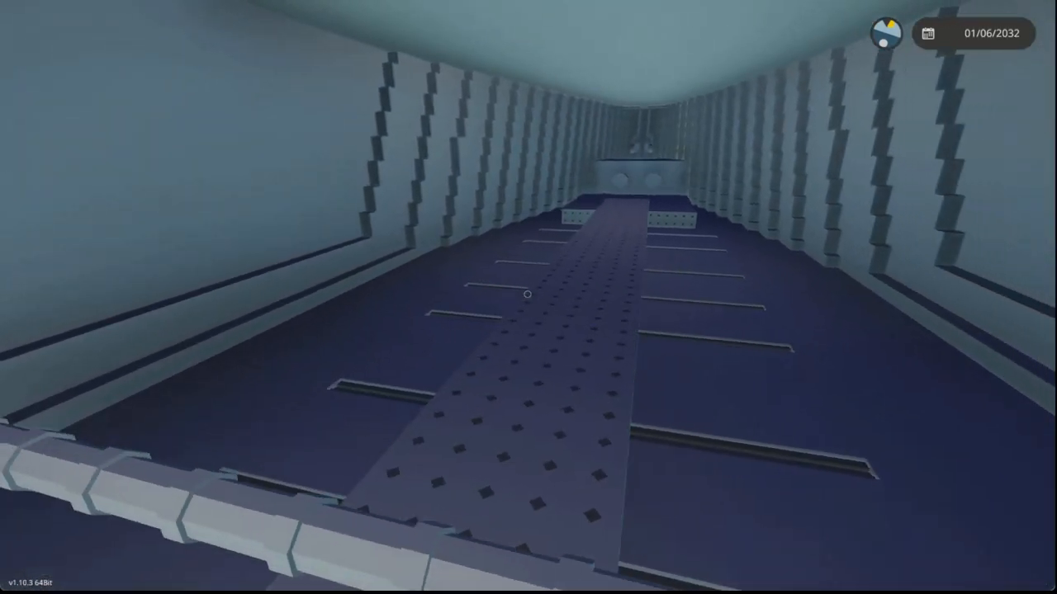
mouse_move(528, 297)
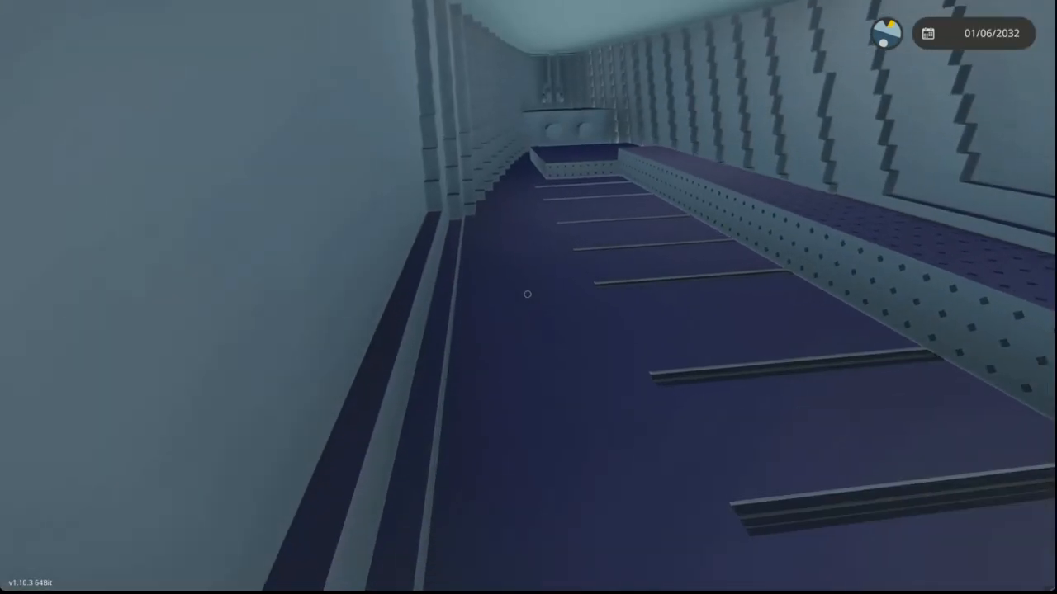
mouse_move(529, 297)
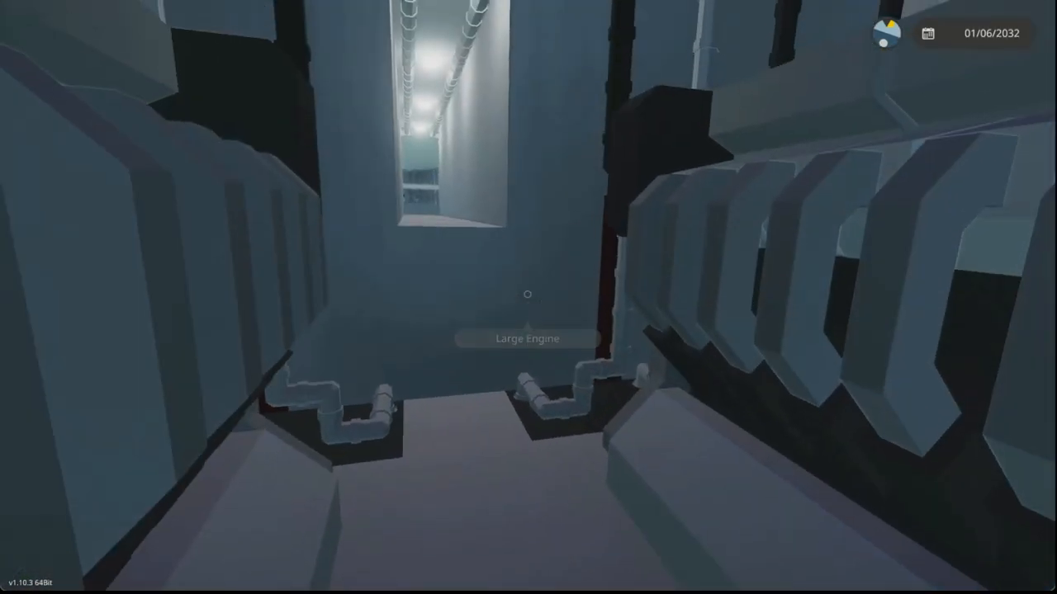
mouse_move(529, 297)
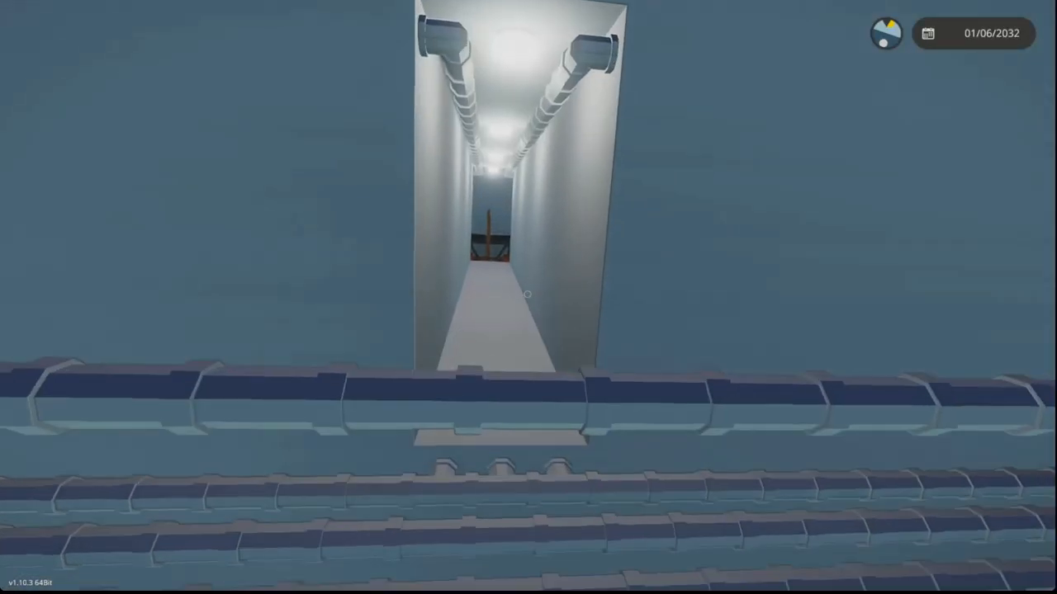
mouse_move(528, 297)
type("tpie")
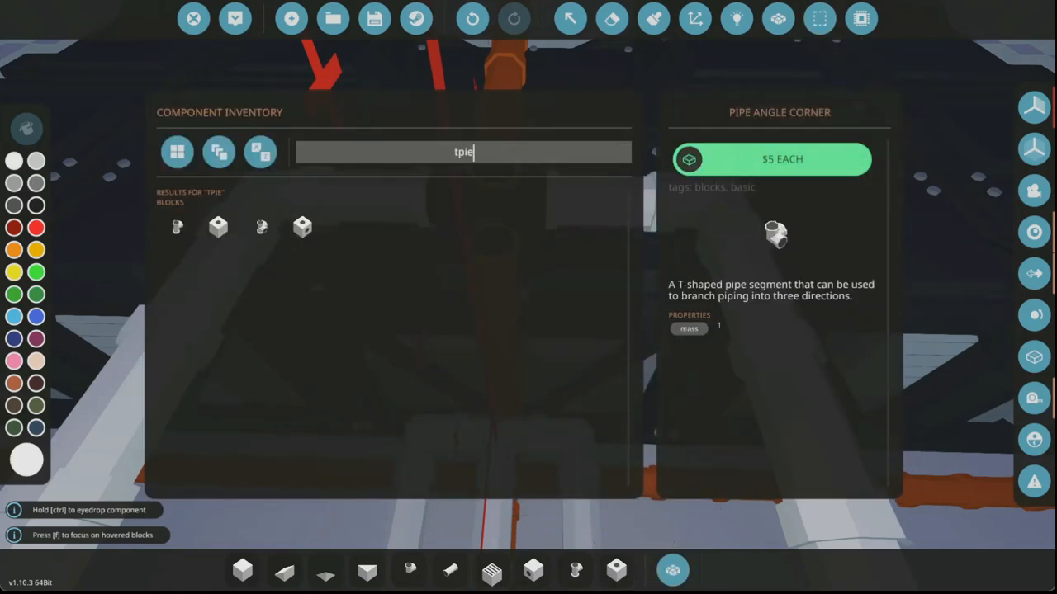
Place the T pipe junction joining the white pipe to the orange pipe, then pick Paint.
left_click(260, 227)
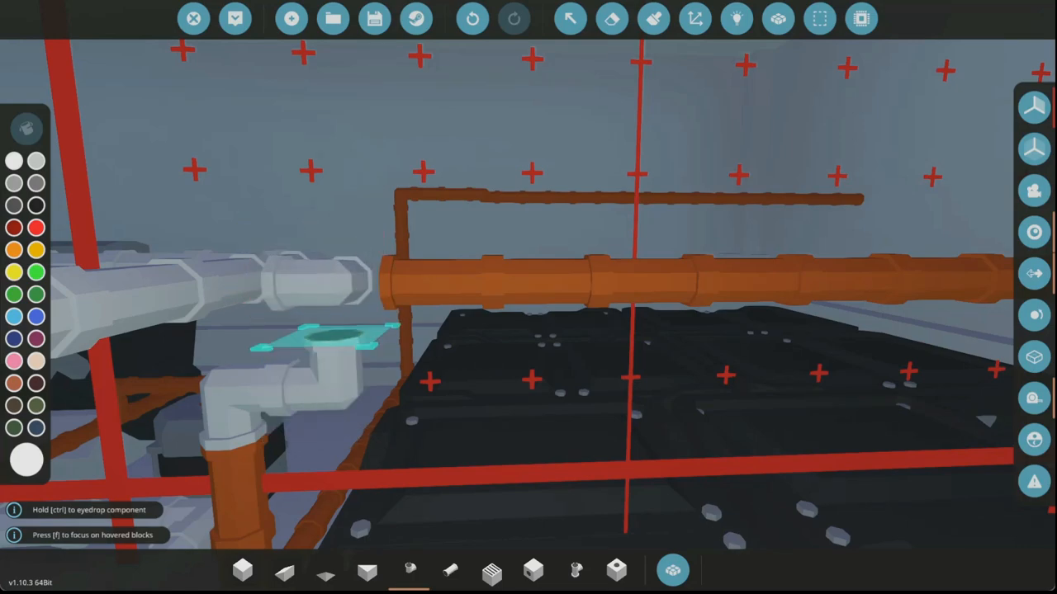
mouse_move(653, 19)
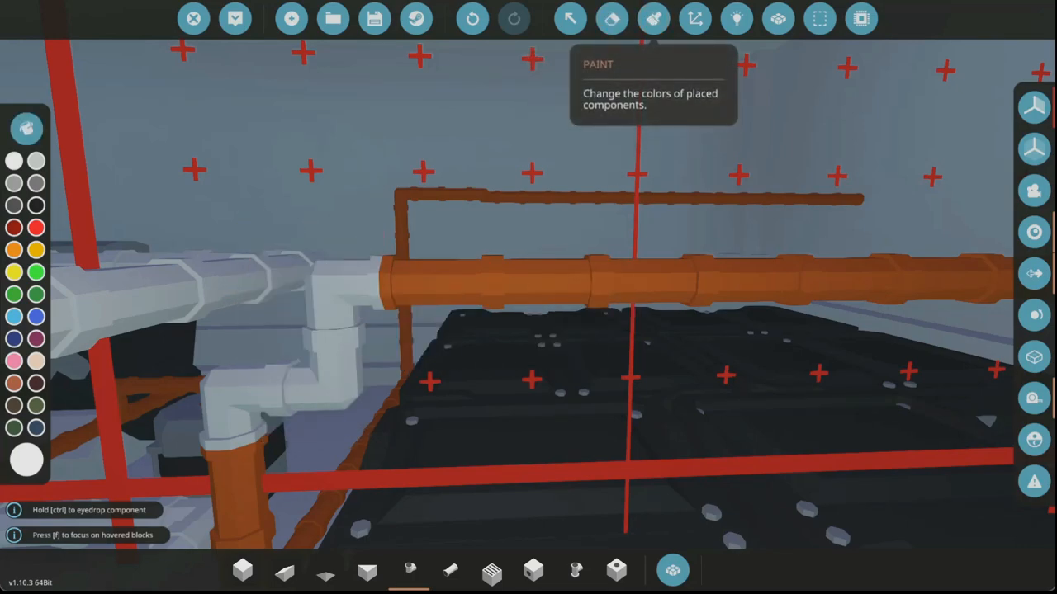
left_click(653, 18)
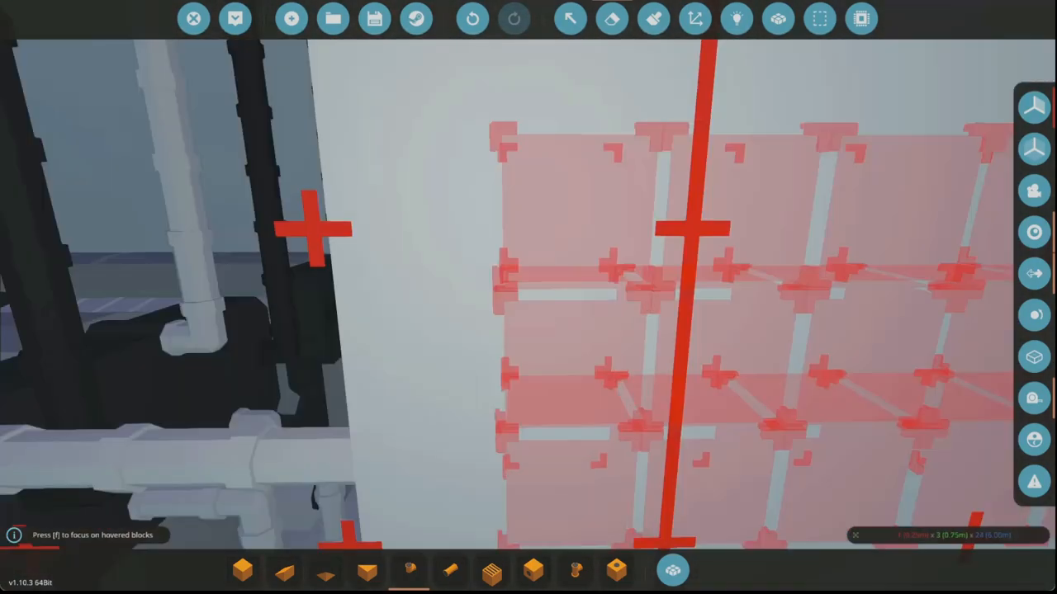
Reopen the Component Inventory to search 'un' for logic components.
left_click(672, 569)
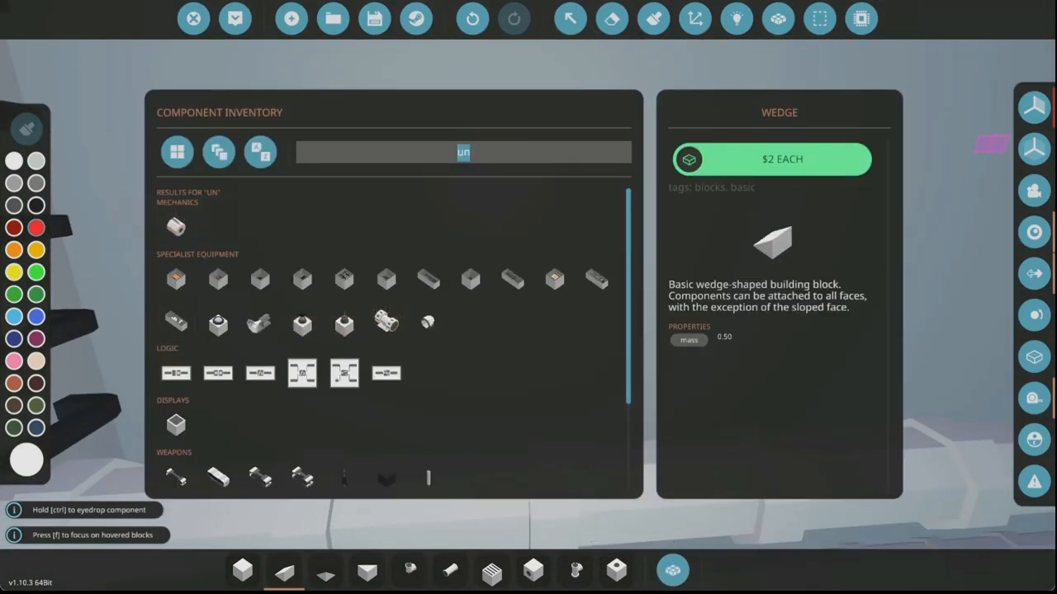
Search 'ourf' and view the Equipment Inventory (Fire Extinguisher) details.
type("ourf")
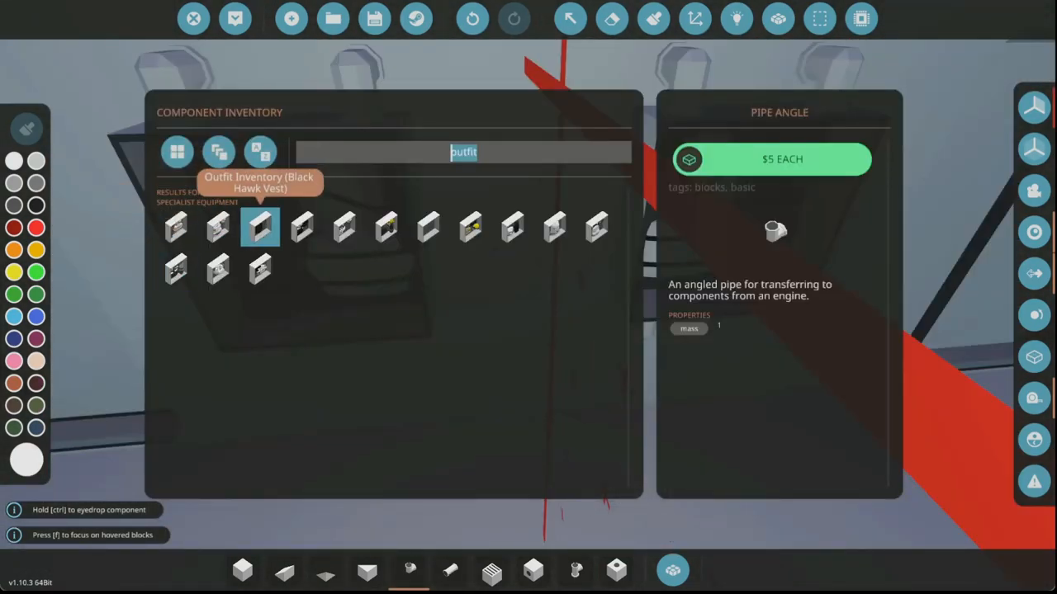
mouse_move(427, 227)
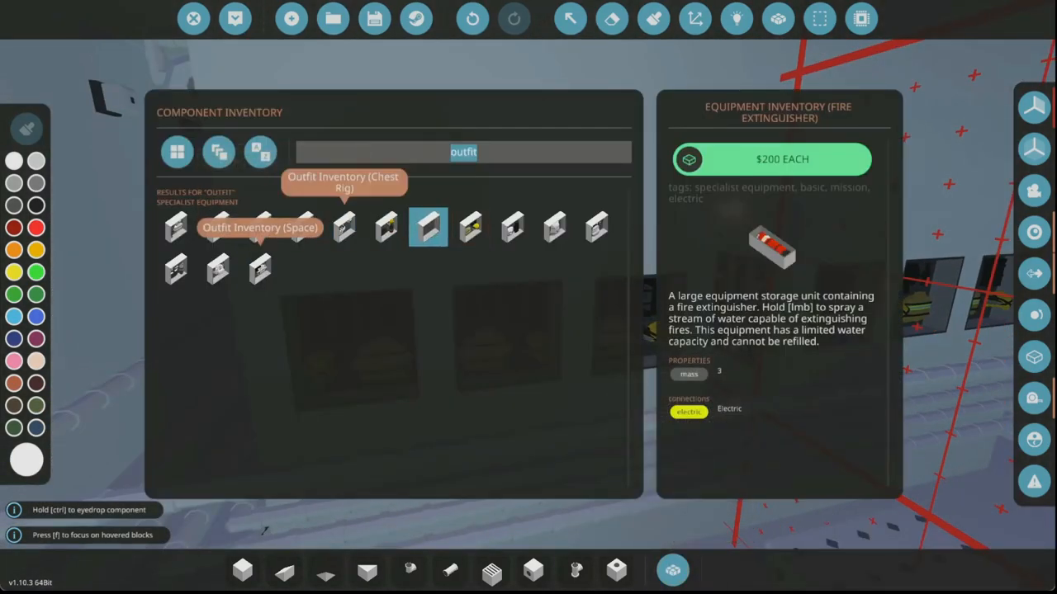
mouse_move(554, 227)
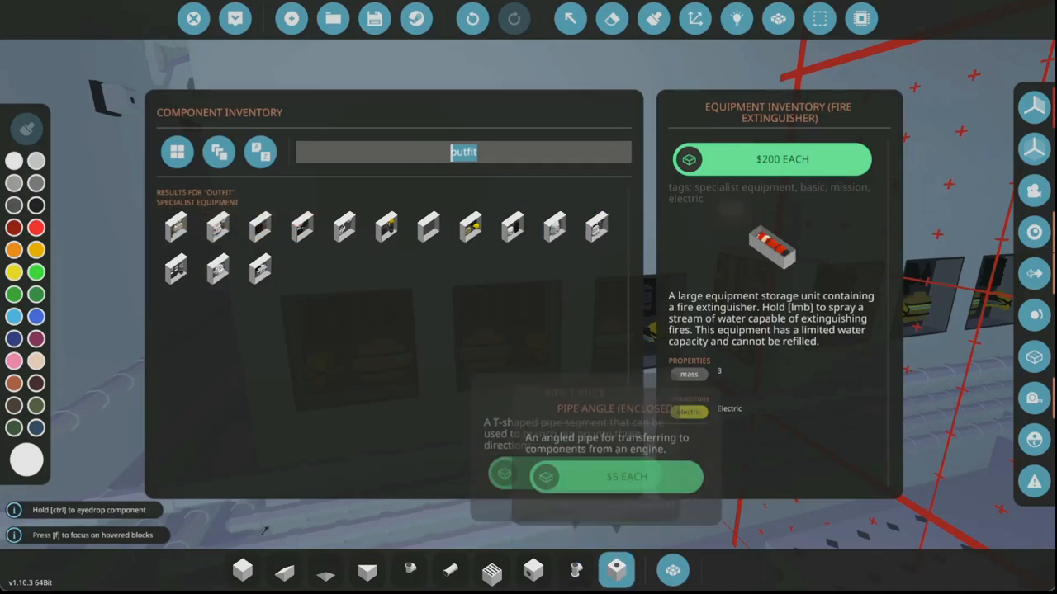
left_click(193, 18)
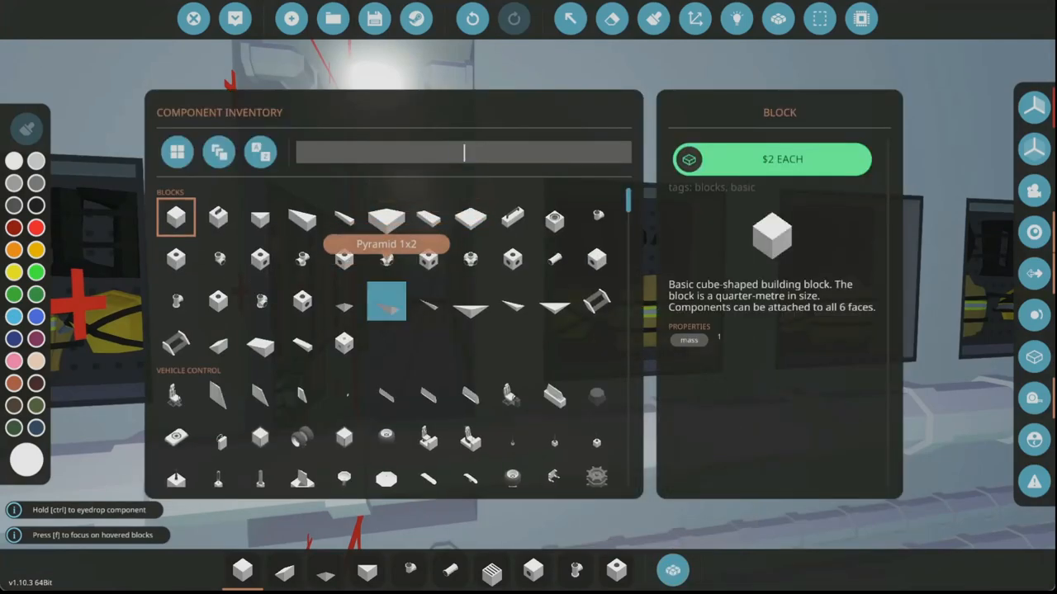
Enter 'equio' in the component search and return to the hull build view.
type("equio")
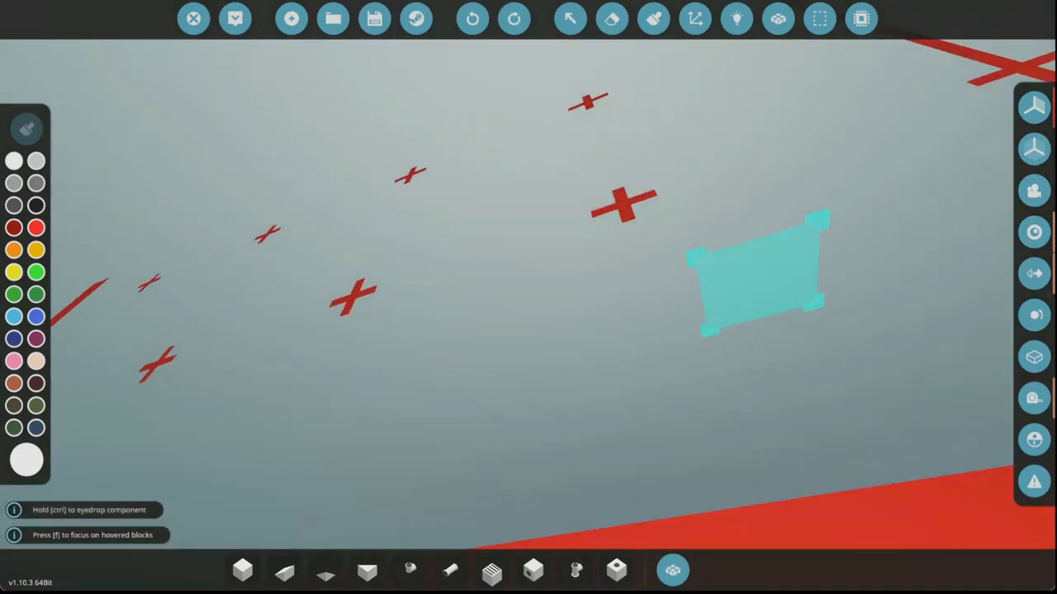
mouse_move(1035, 356)
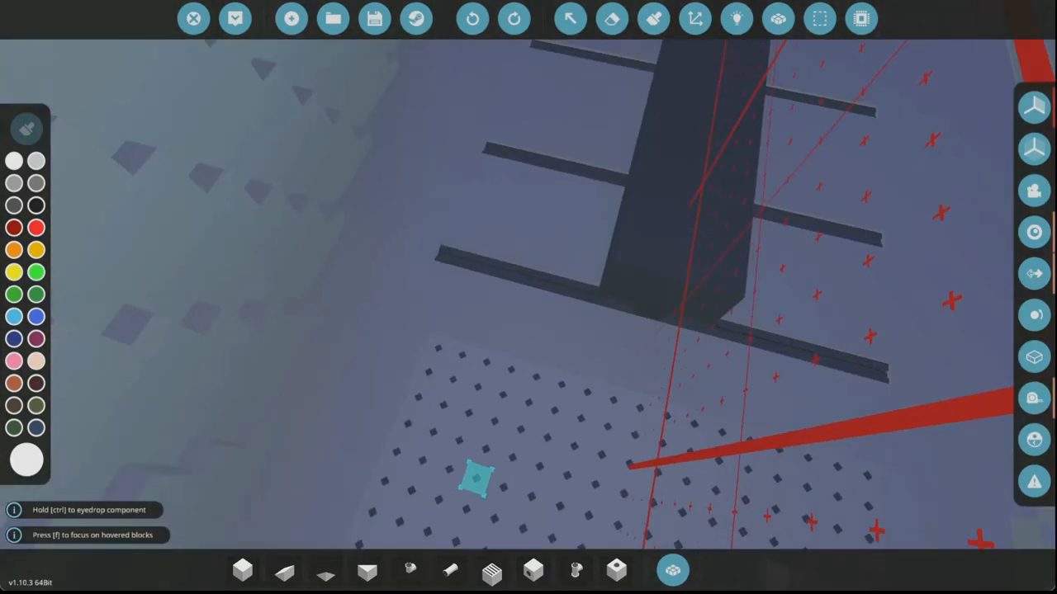
Place flare, flashlight and oxygen mask equipment units in the locker compartments.
left_click(672, 569)
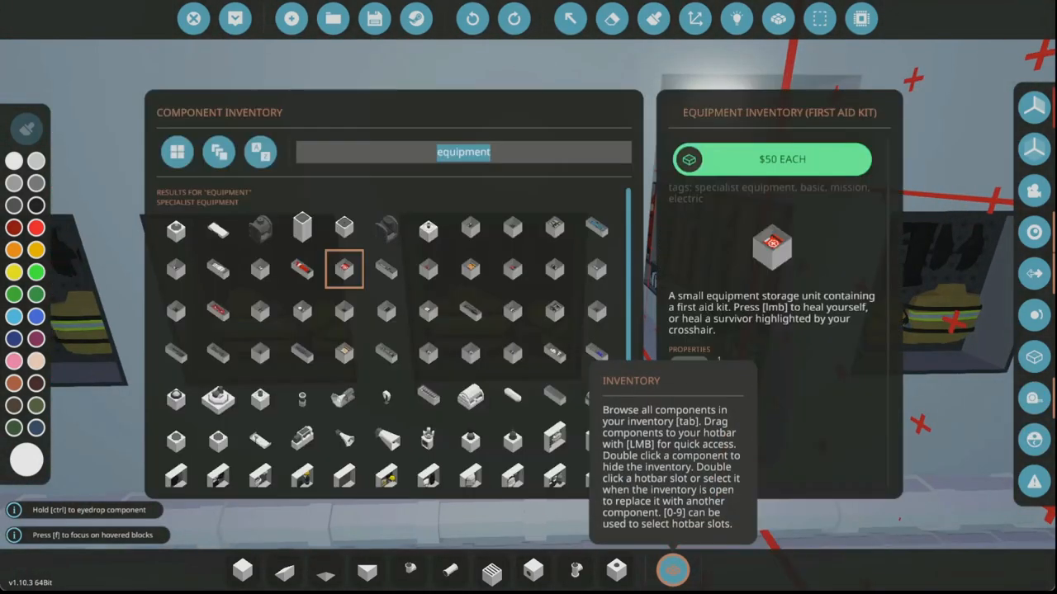
mouse_move(428, 269)
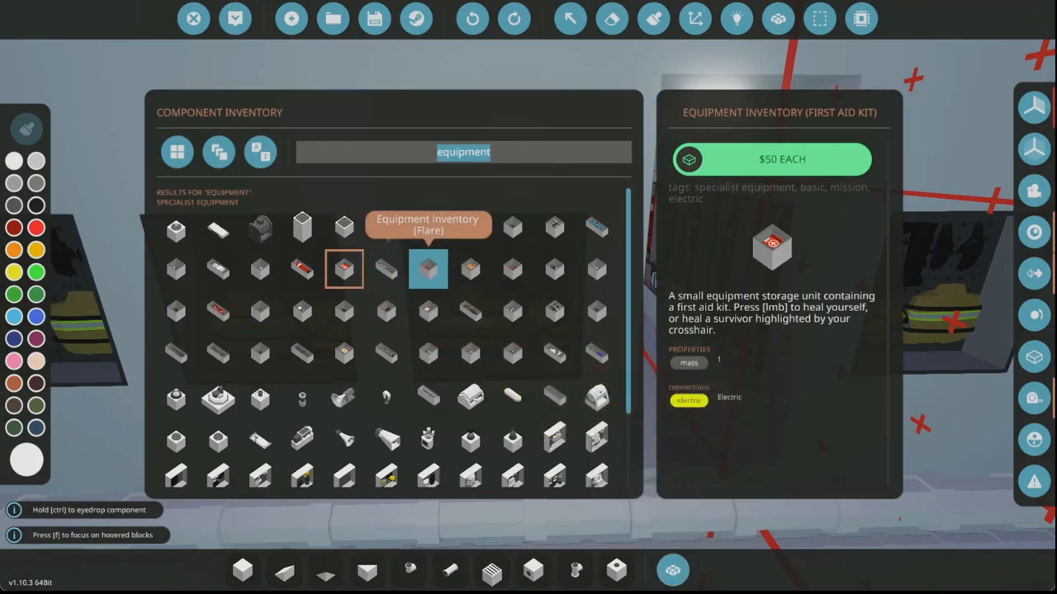
left_click(554, 269)
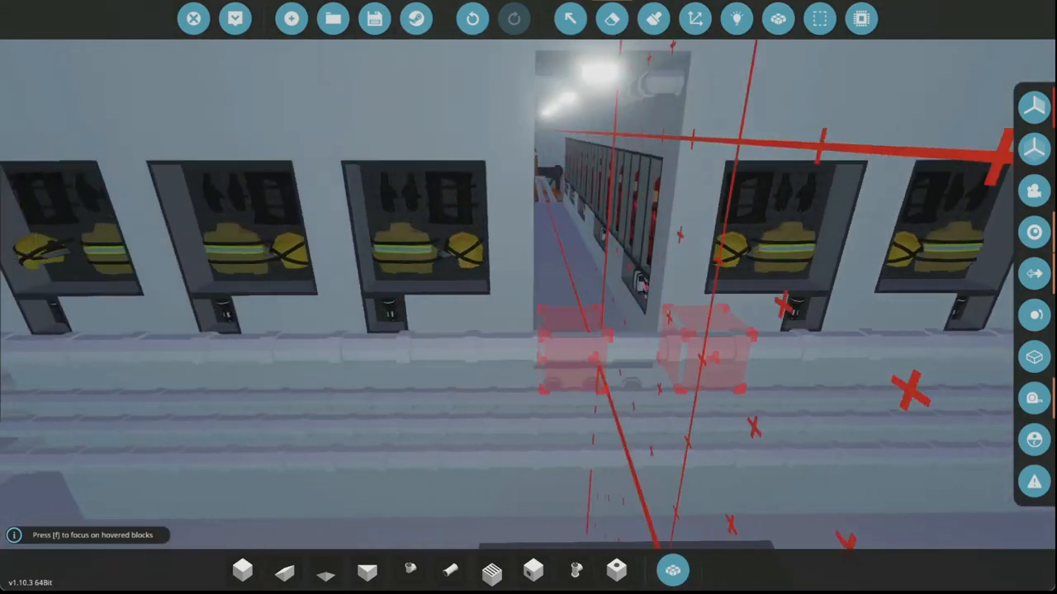
left_click(672, 570)
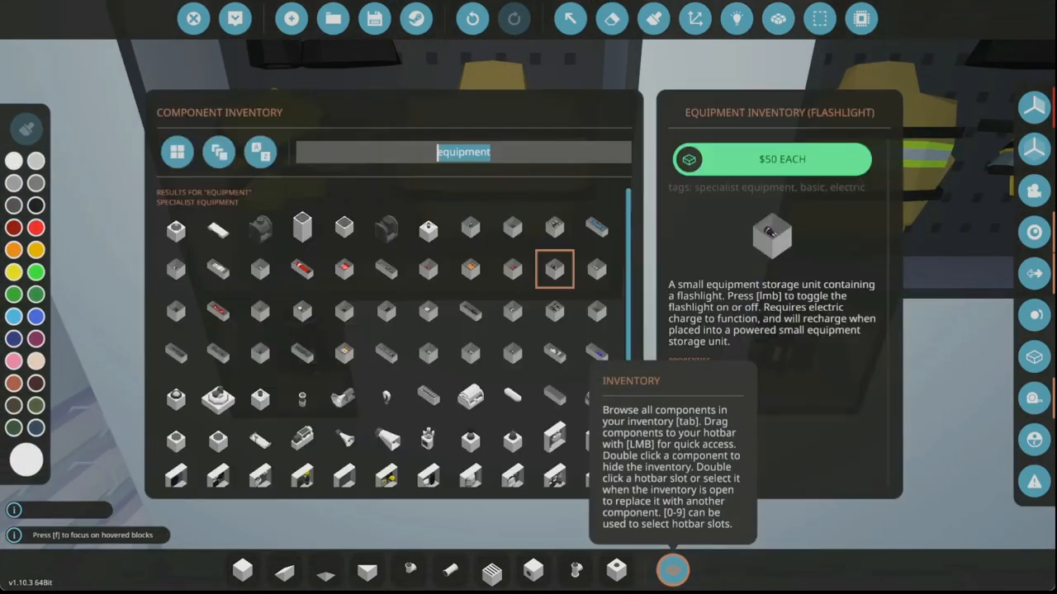
mouse_move(427, 269)
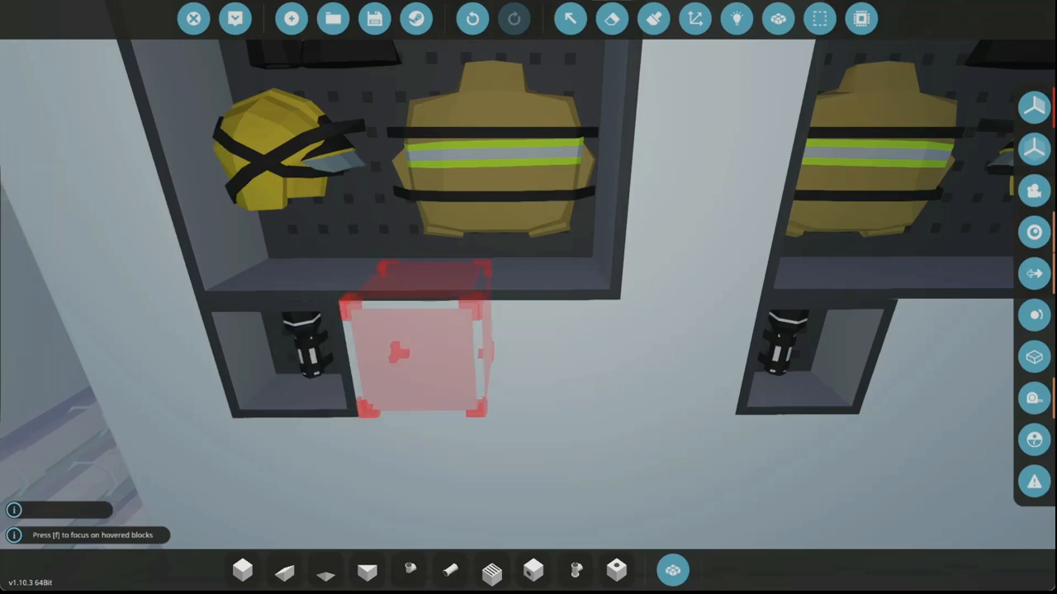
left_click(673, 570)
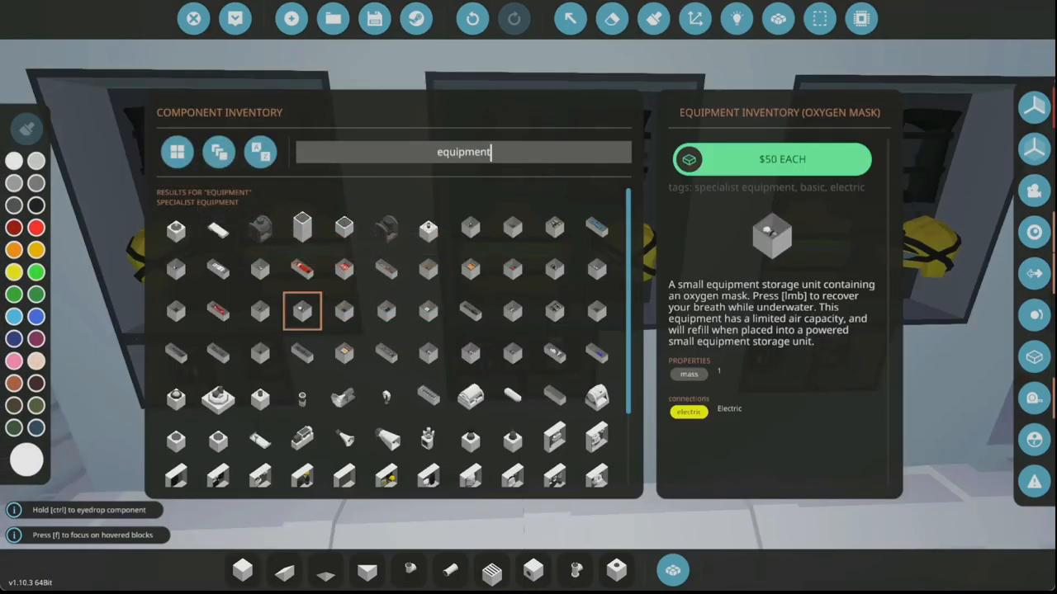
mouse_move(469, 311)
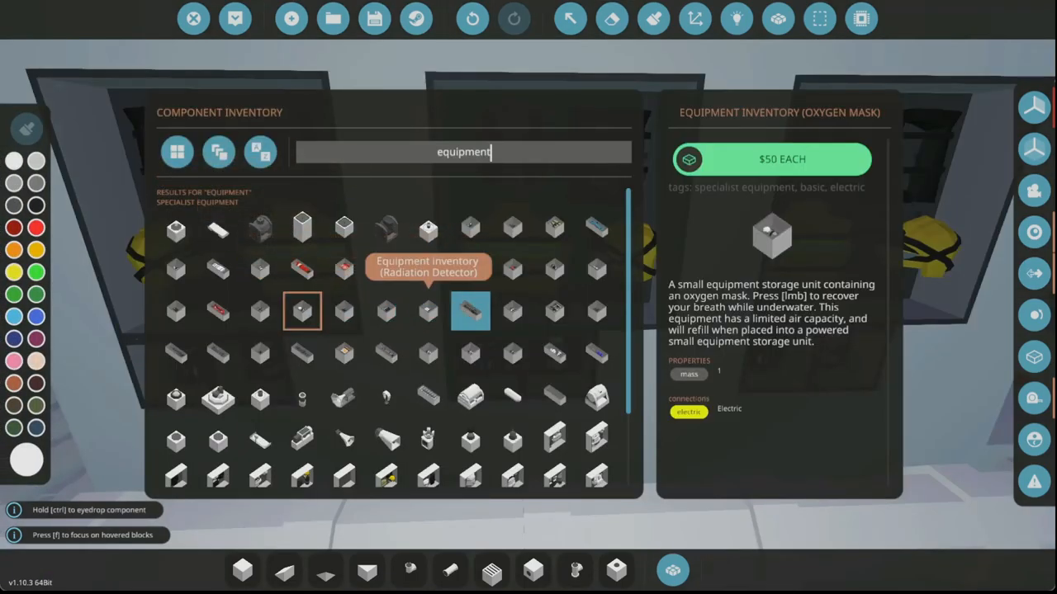
mouse_move(512, 354)
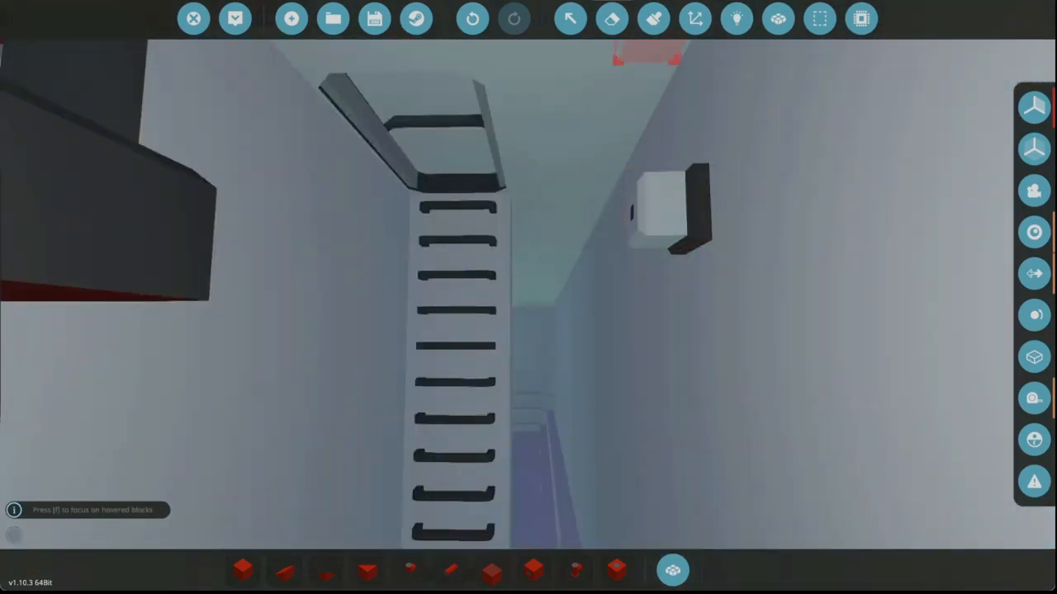
Paint the standpipe fitting red with the Paint tool.
left_click(737, 18)
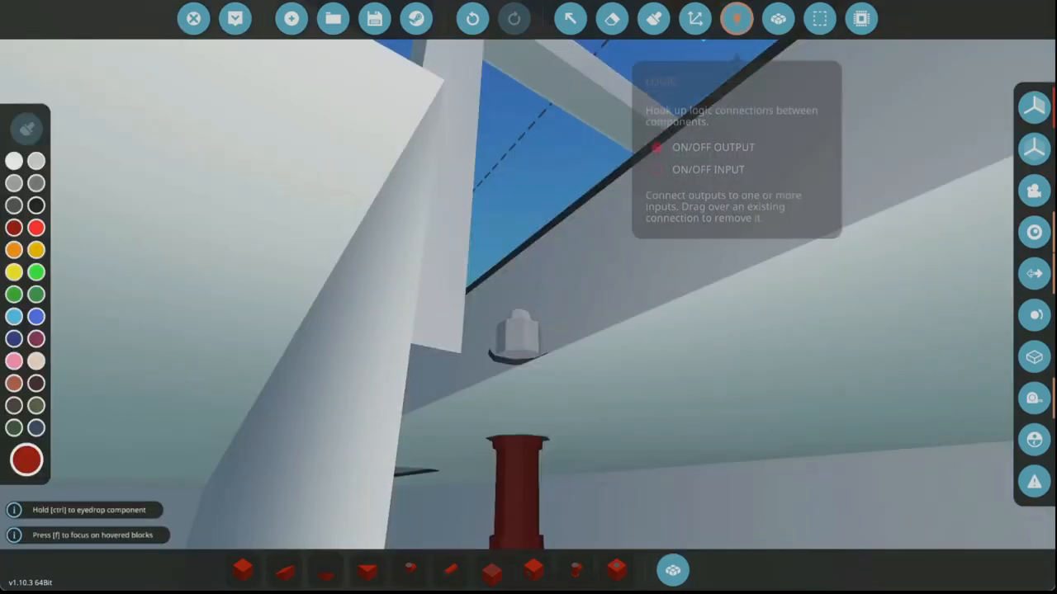
left_click(735, 18)
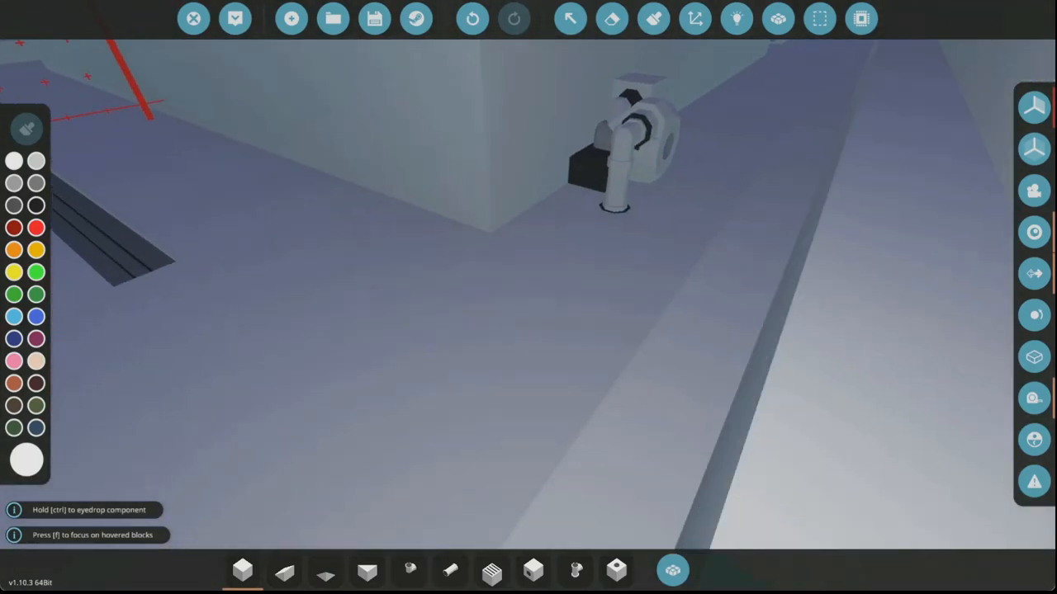
left_click(735, 18)
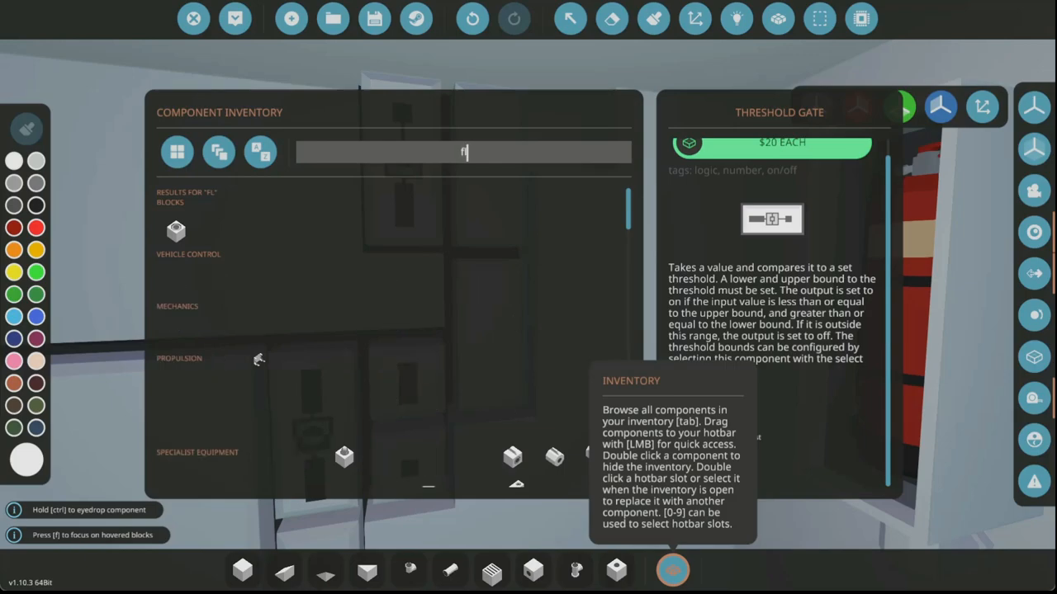
Search 'fluid', inspect the Fluid Hose Anchor, then revise the search term.
type("fluid")
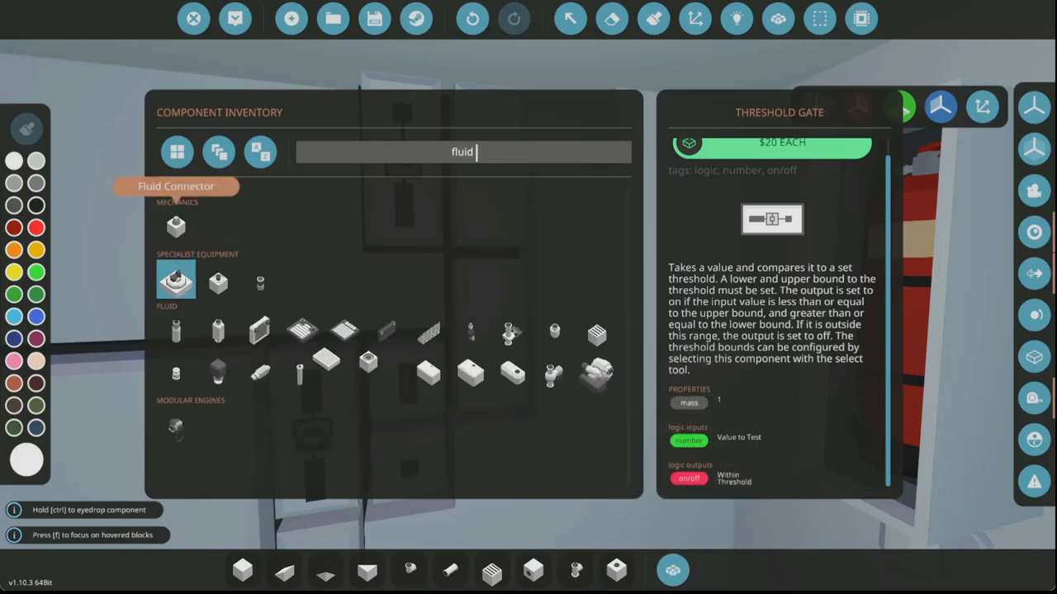
mouse_move(218, 281)
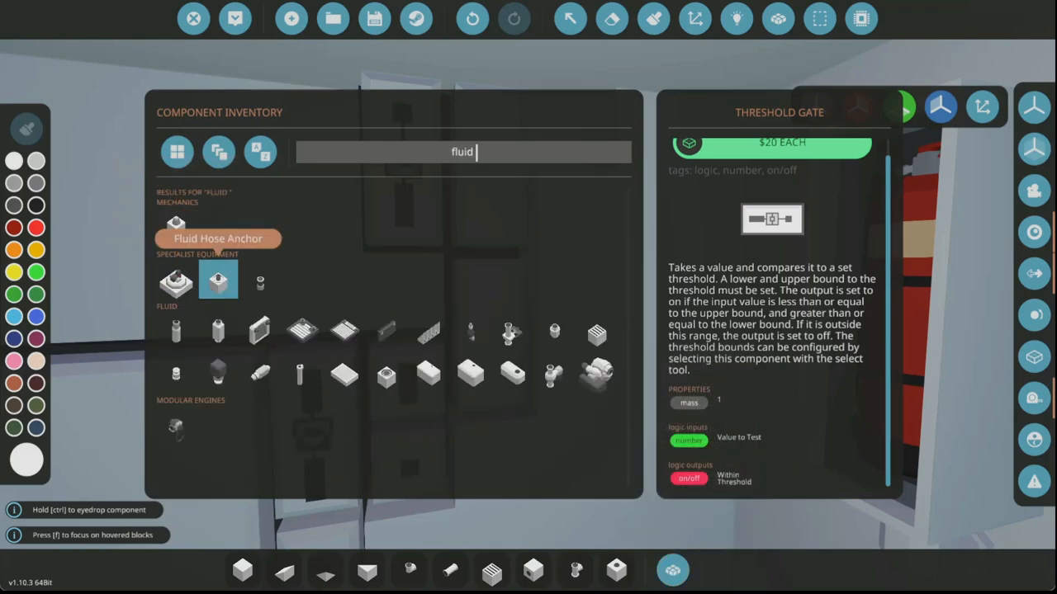
left_click(386, 373)
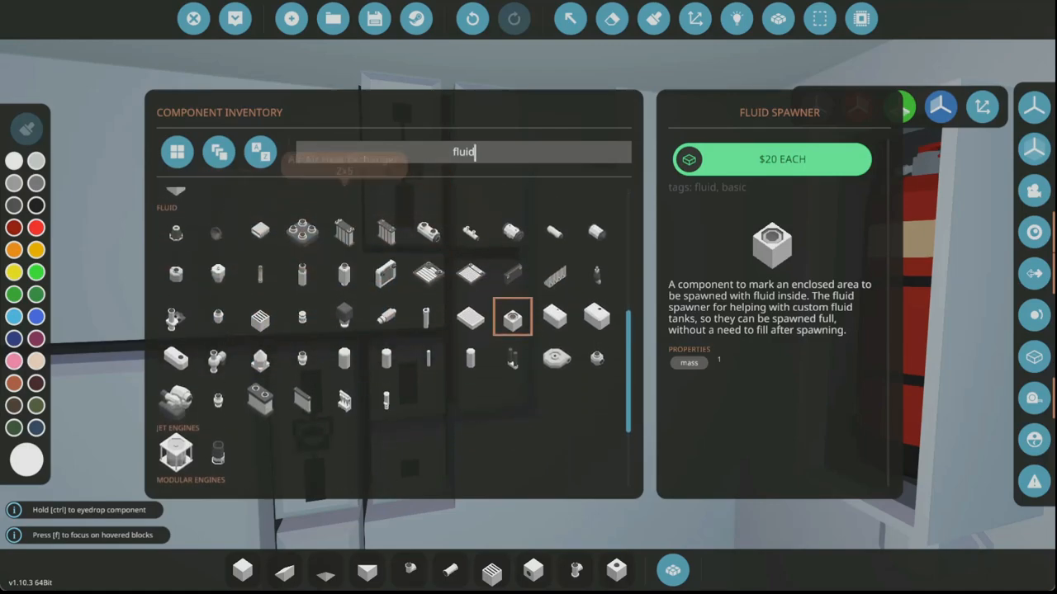
key("backspace")
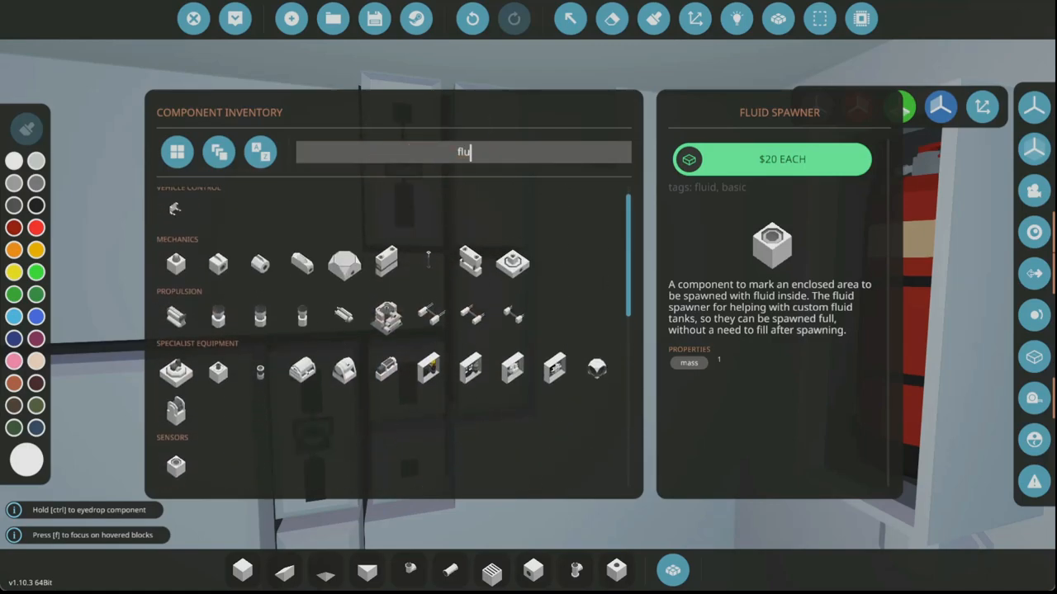
key("Backspace")
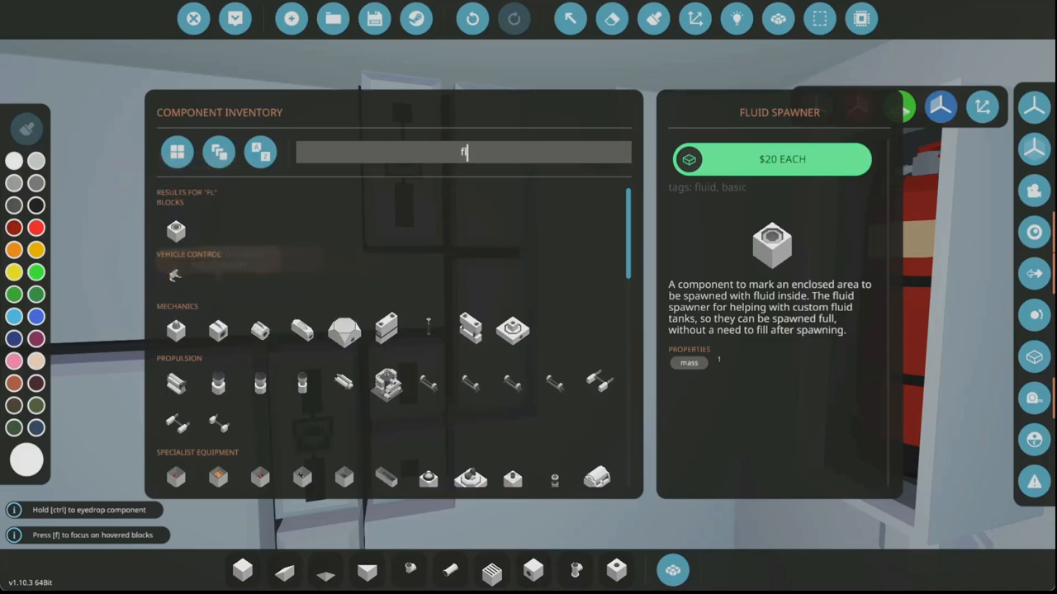
type("u")
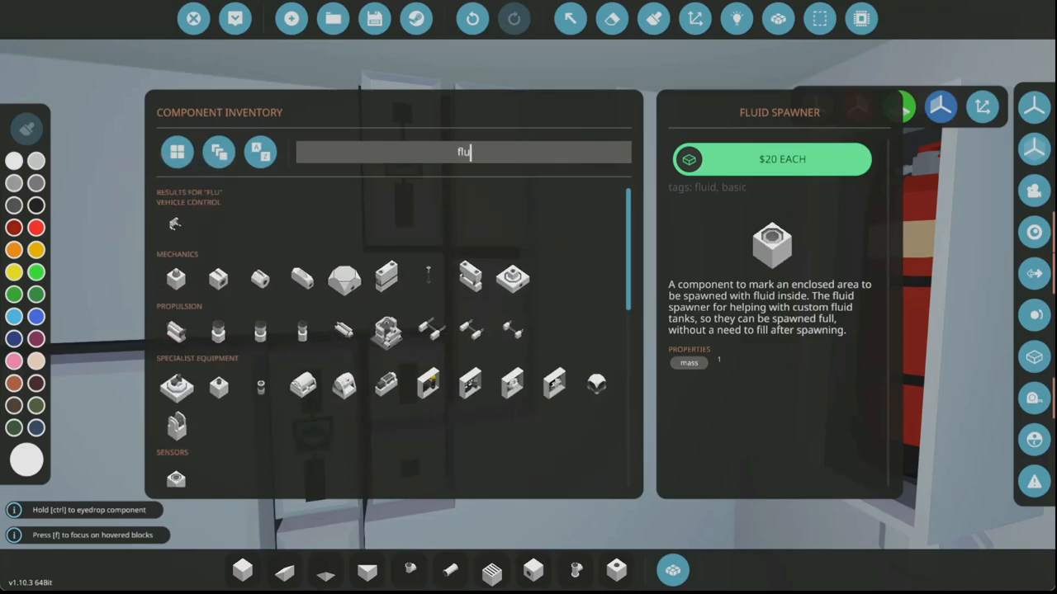
type("d")
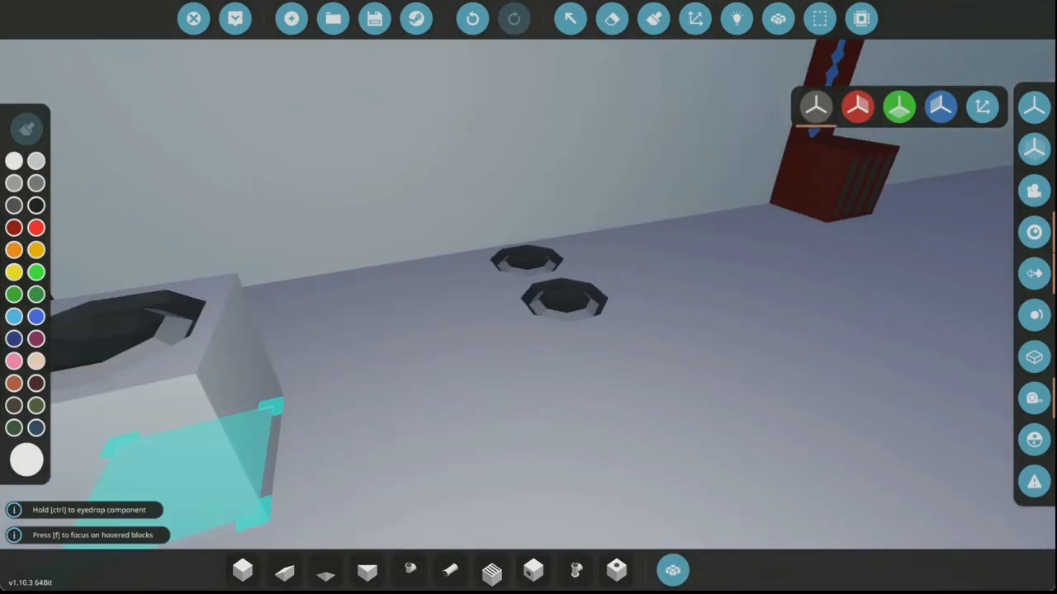
Select the threshold gate and start editing its High Threshold value.
left_click(673, 570)
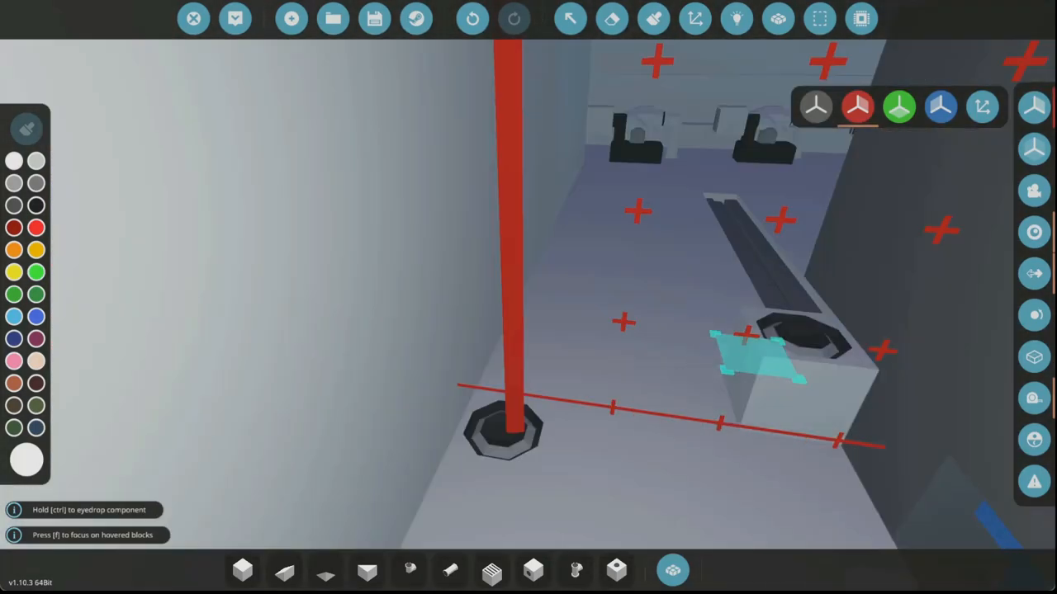
left_click(736, 18)
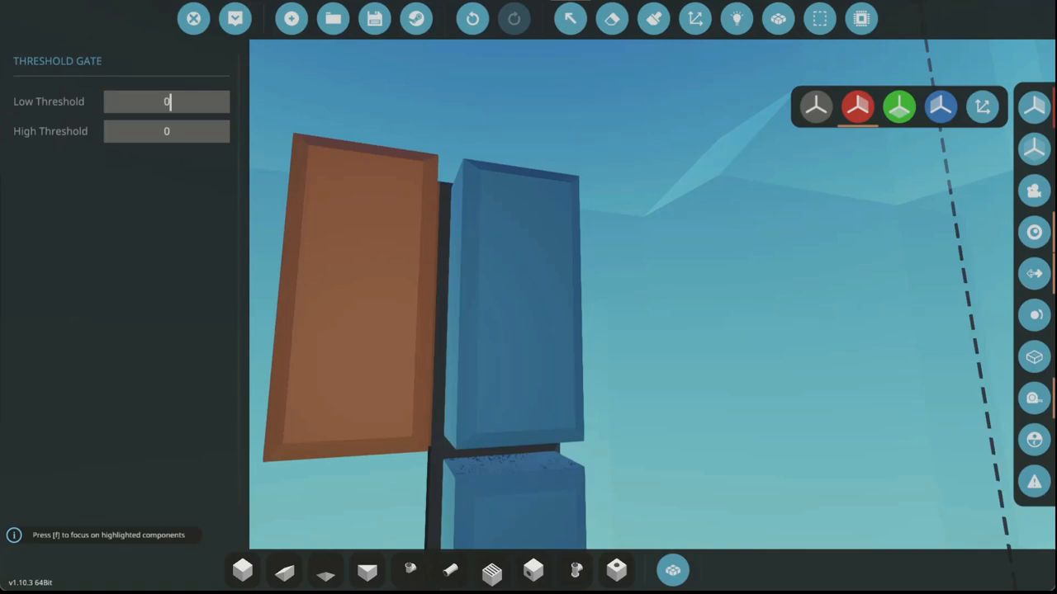
left_click(165, 131)
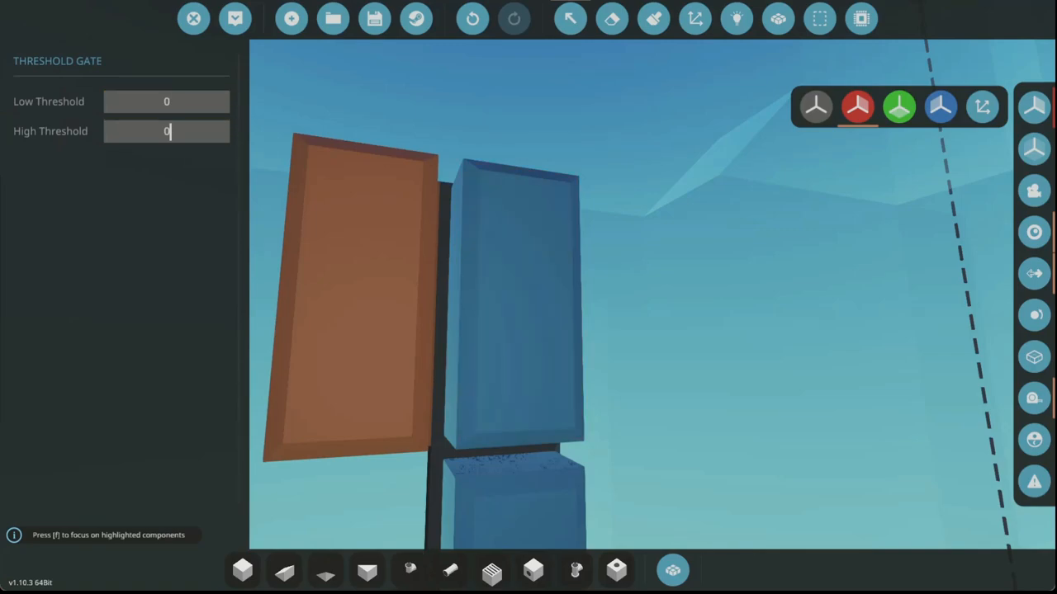